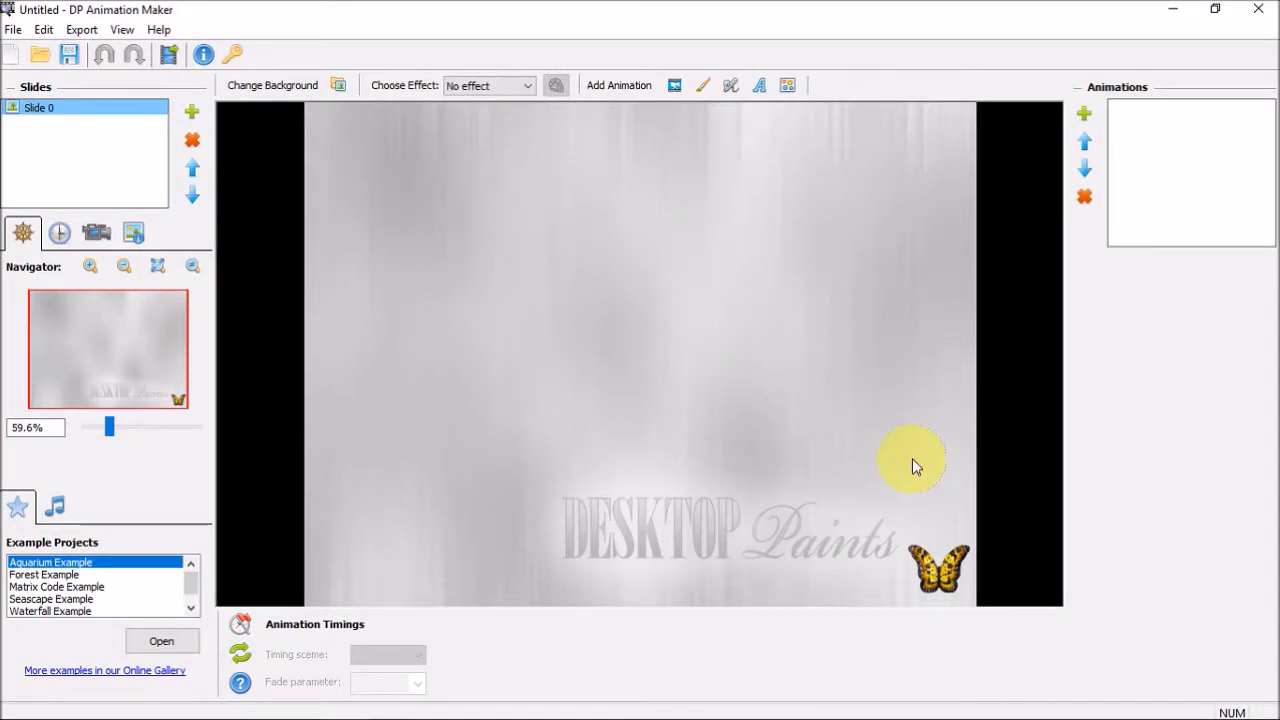
mouse_move(903, 473)
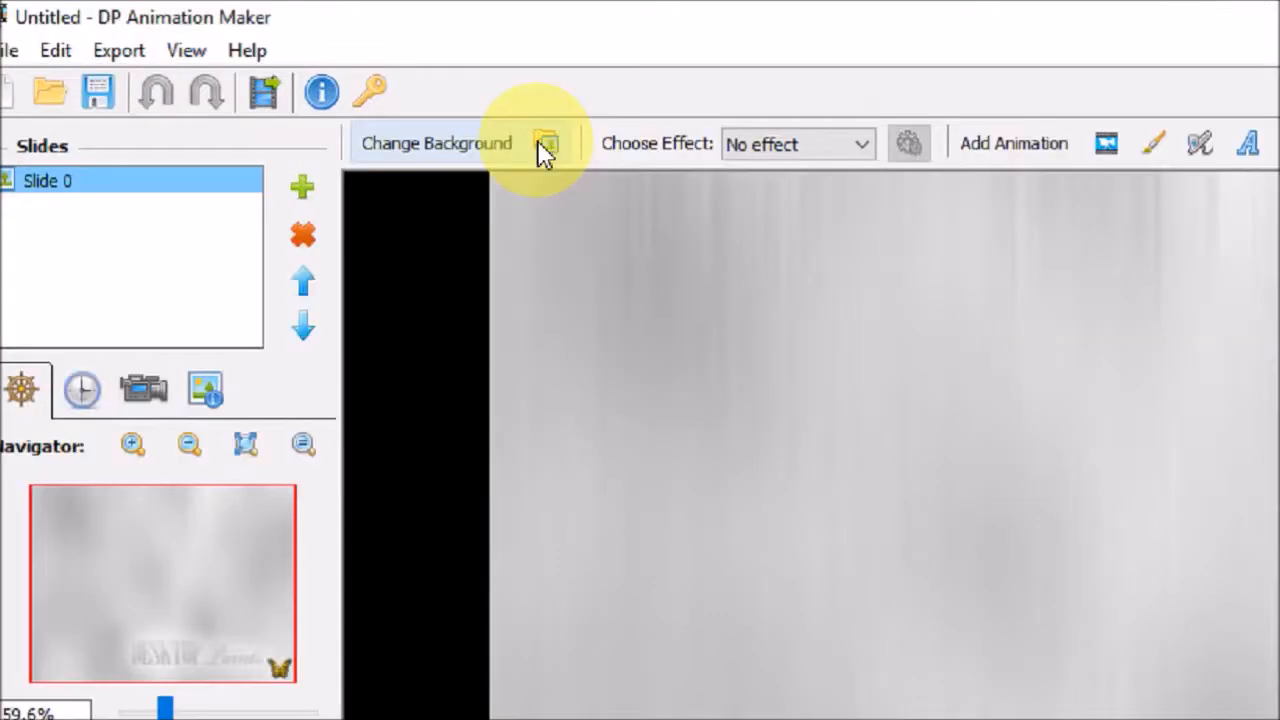
Step: Open the background picture chooser to pick the Waterfalls photo
click(546, 143)
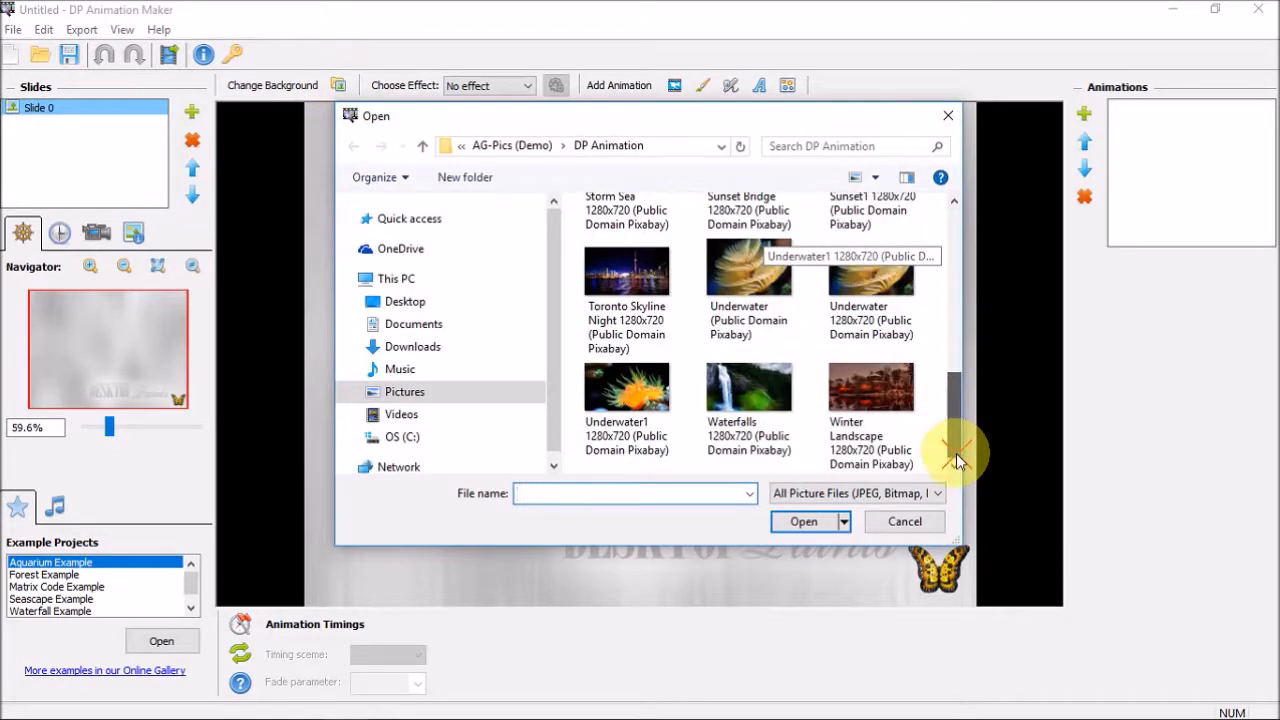
mouse_move(749, 405)
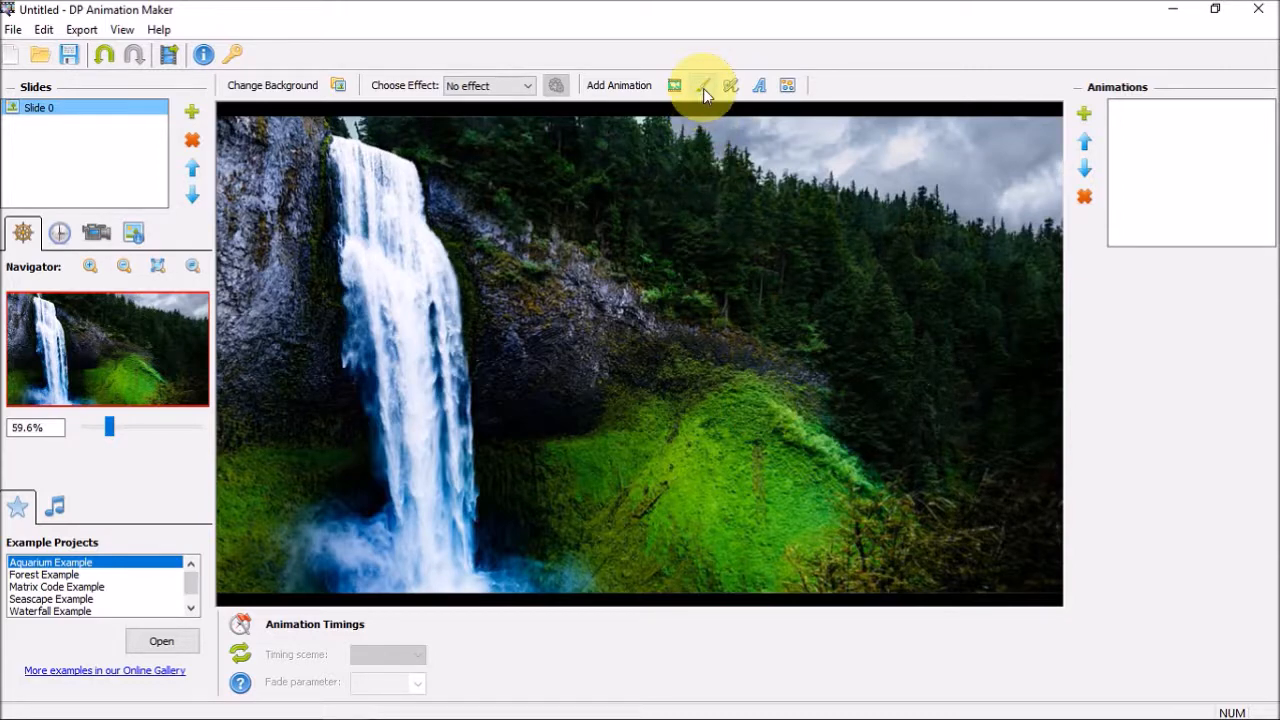
mouse_move(703, 85)
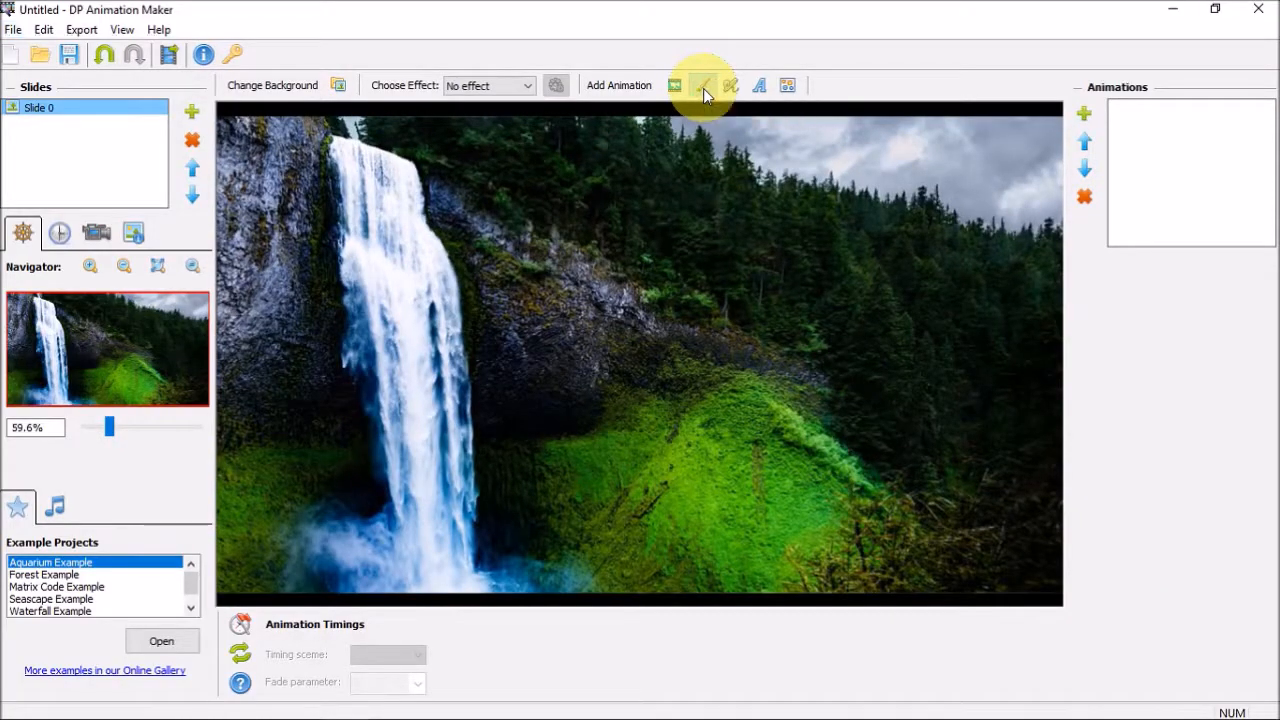
Step: Apply the Stream brush from the animation library to the waterfall slide
click(674, 85)
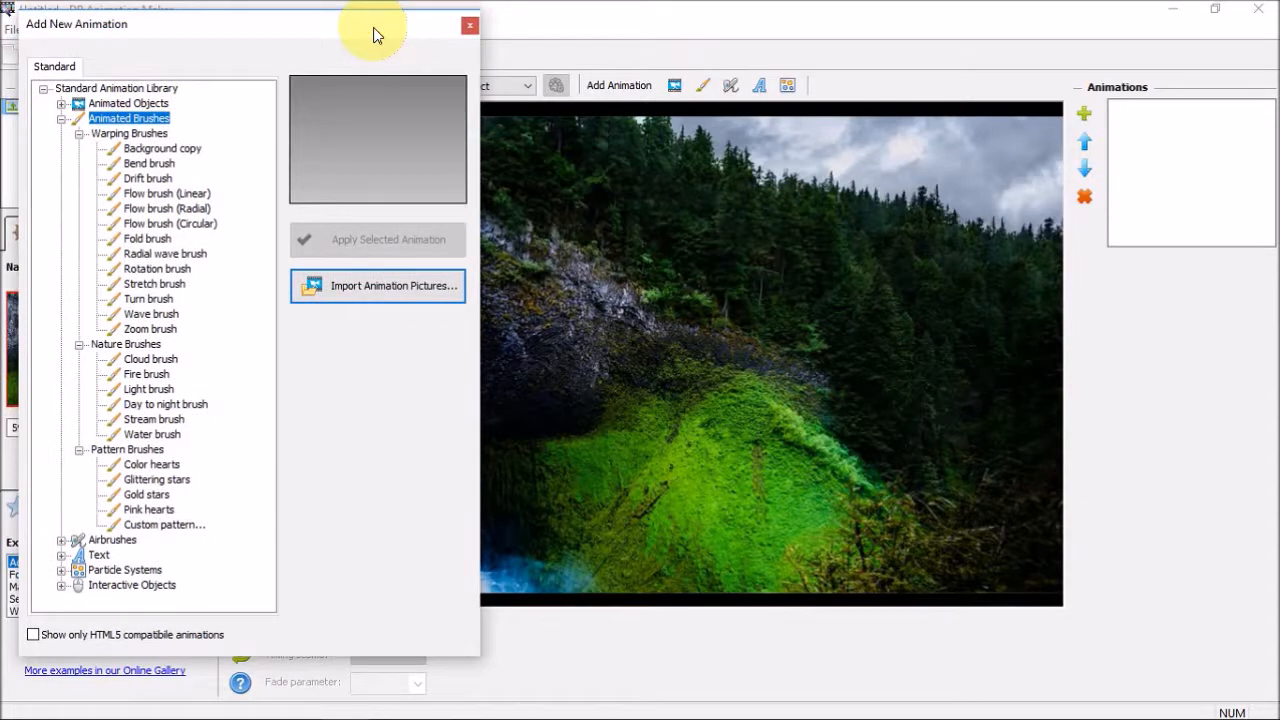
mouse_move(150, 358)
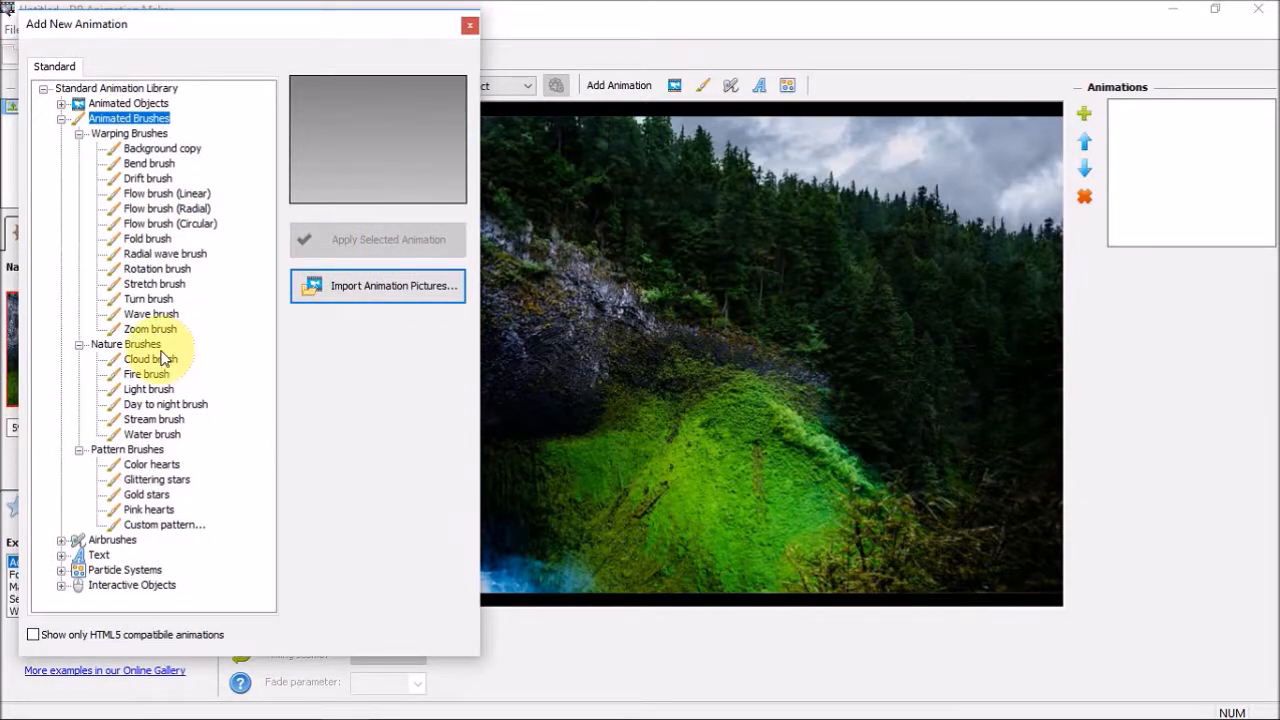
mouse_move(160, 434)
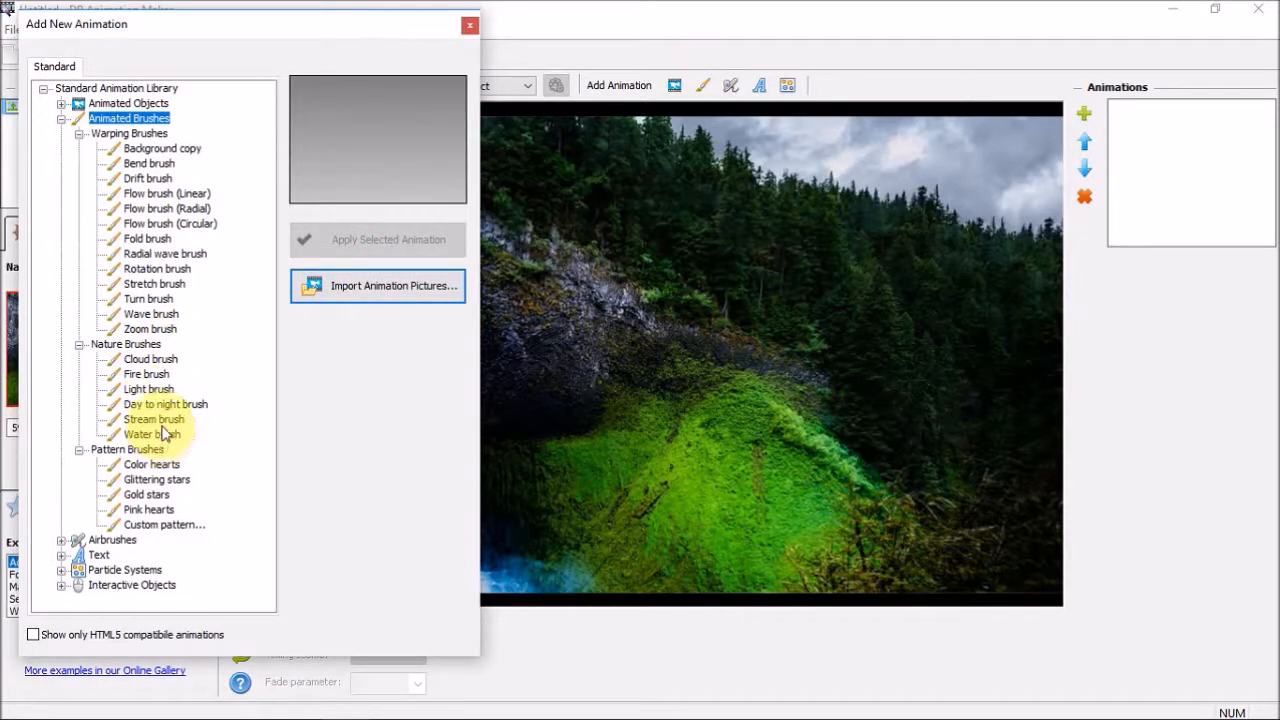
click(154, 419)
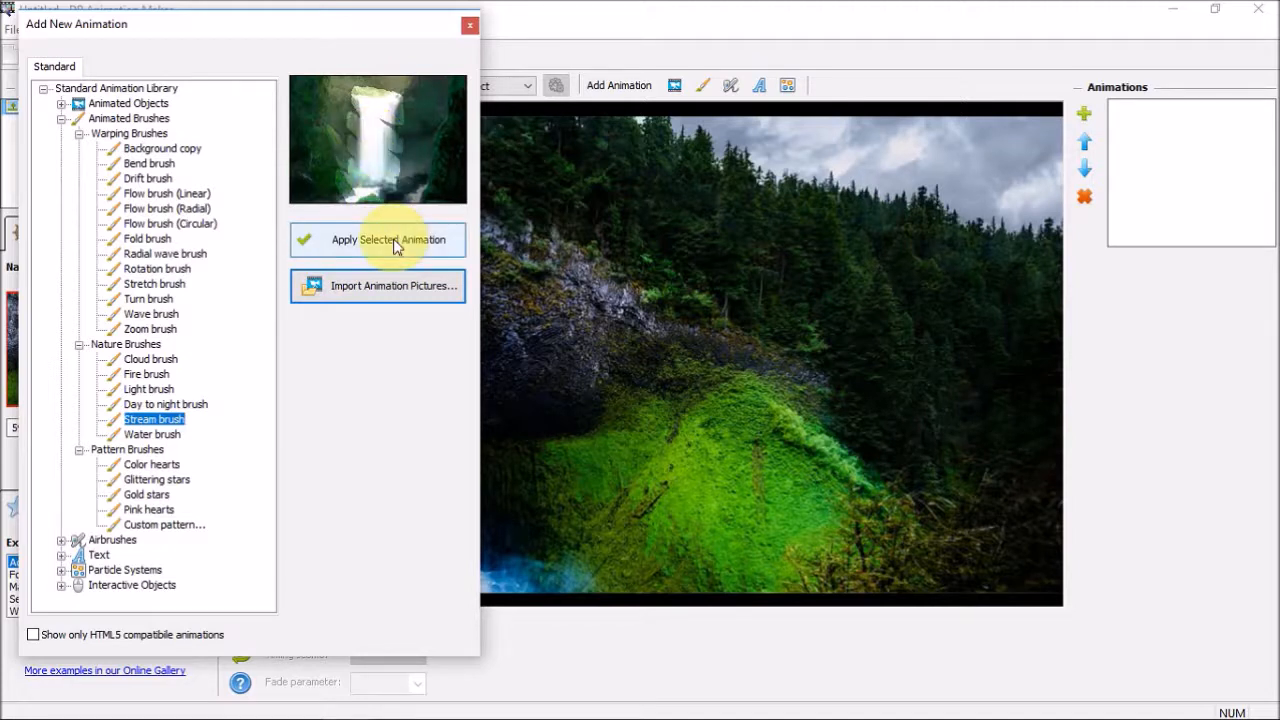
click(388, 239)
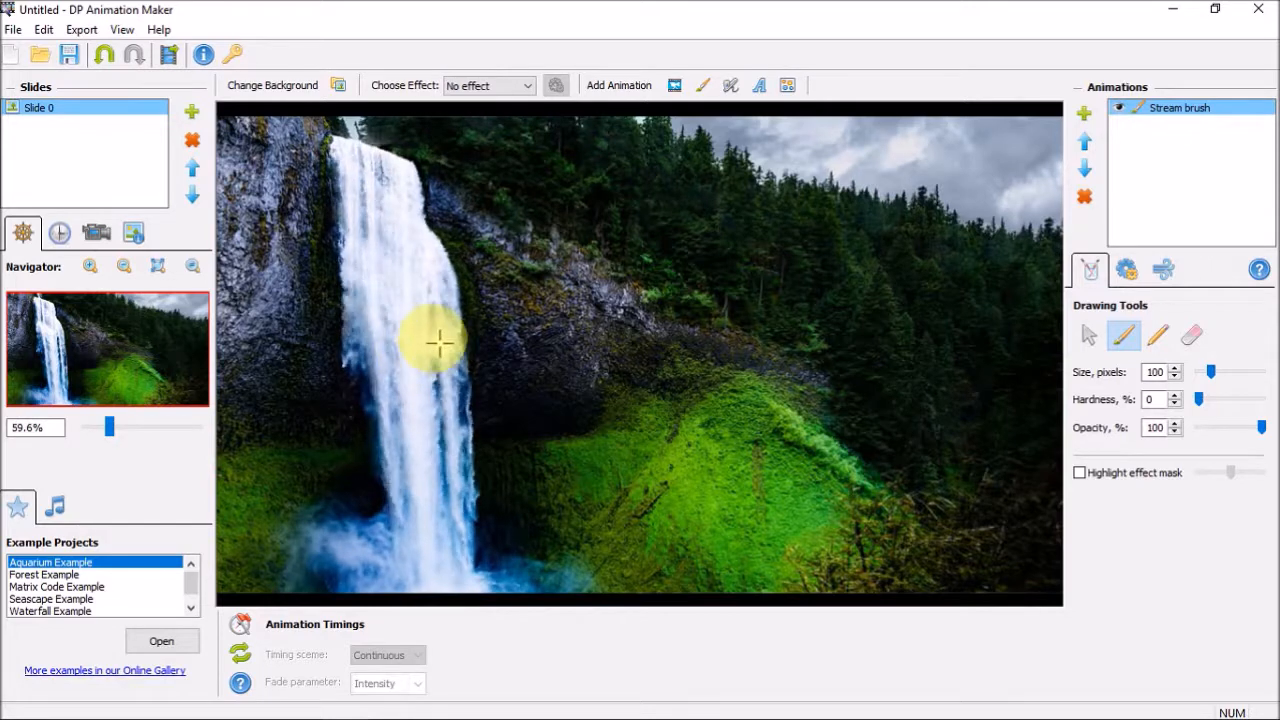
mouse_move(400, 165)
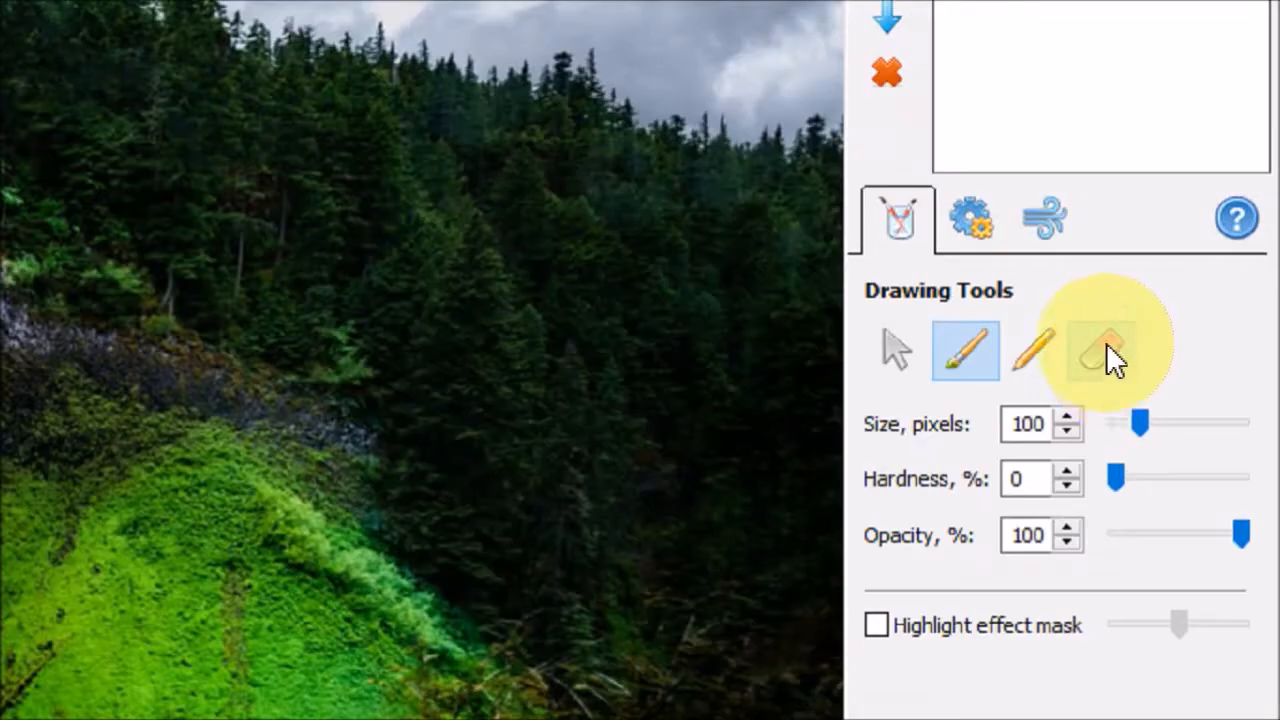
Step: Look over the Stream brush's painting options with default settings unchanged
click(1105, 350)
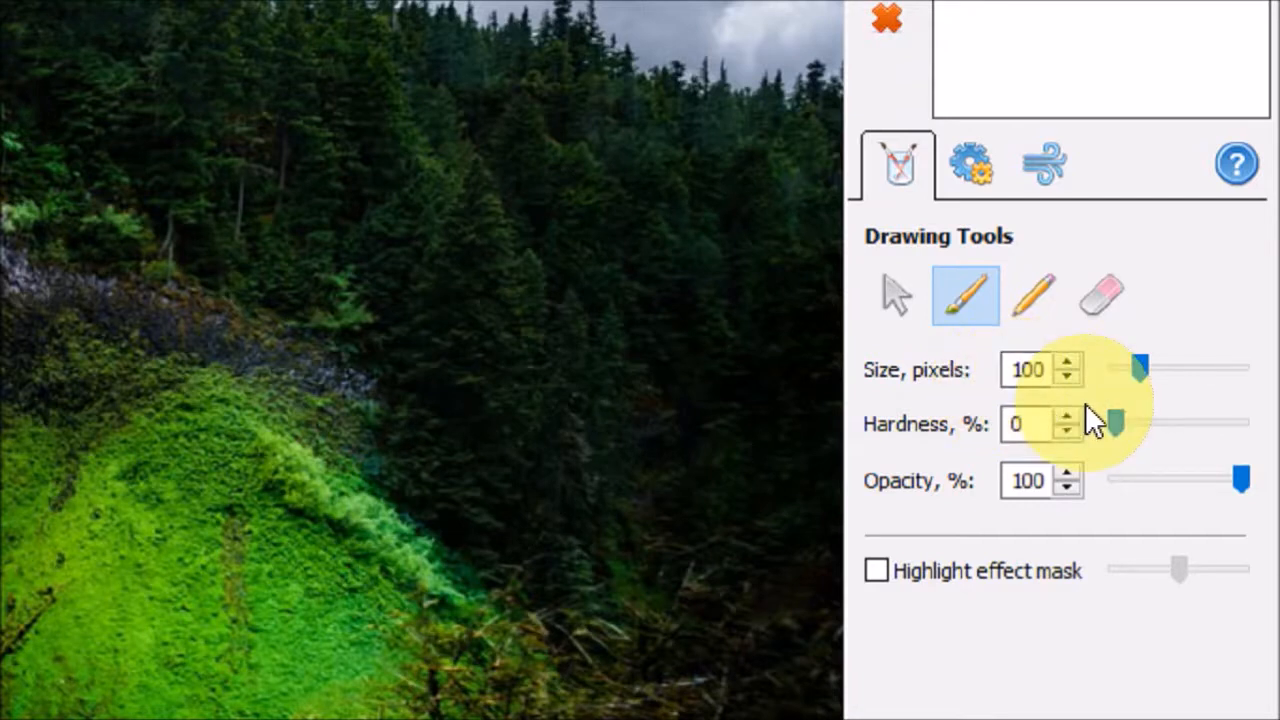
mouse_move(1145, 390)
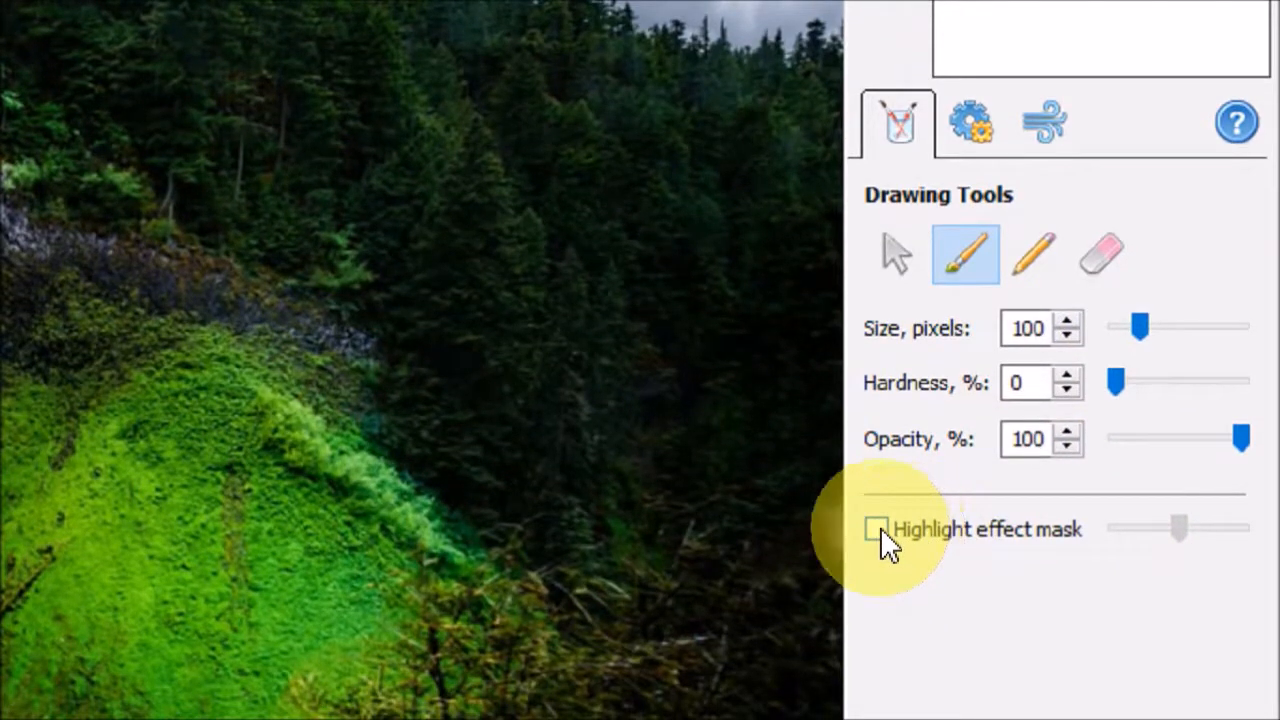
click(876, 528)
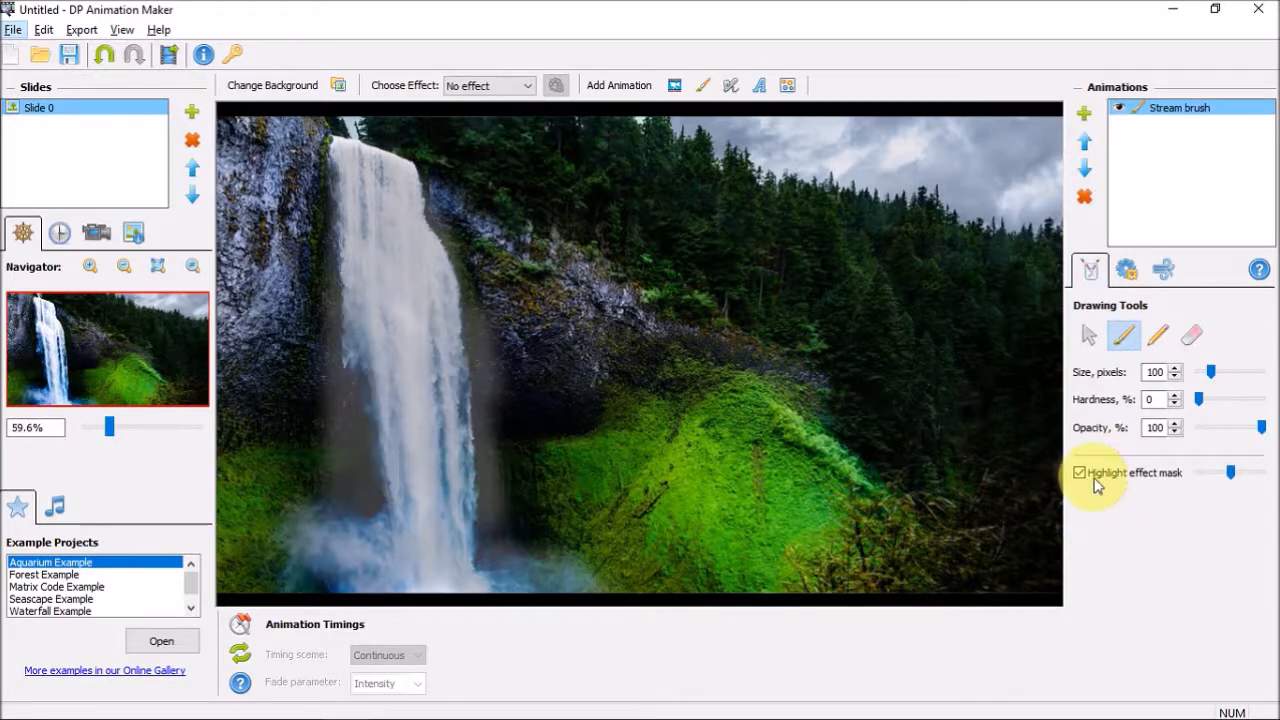
click(1080, 472)
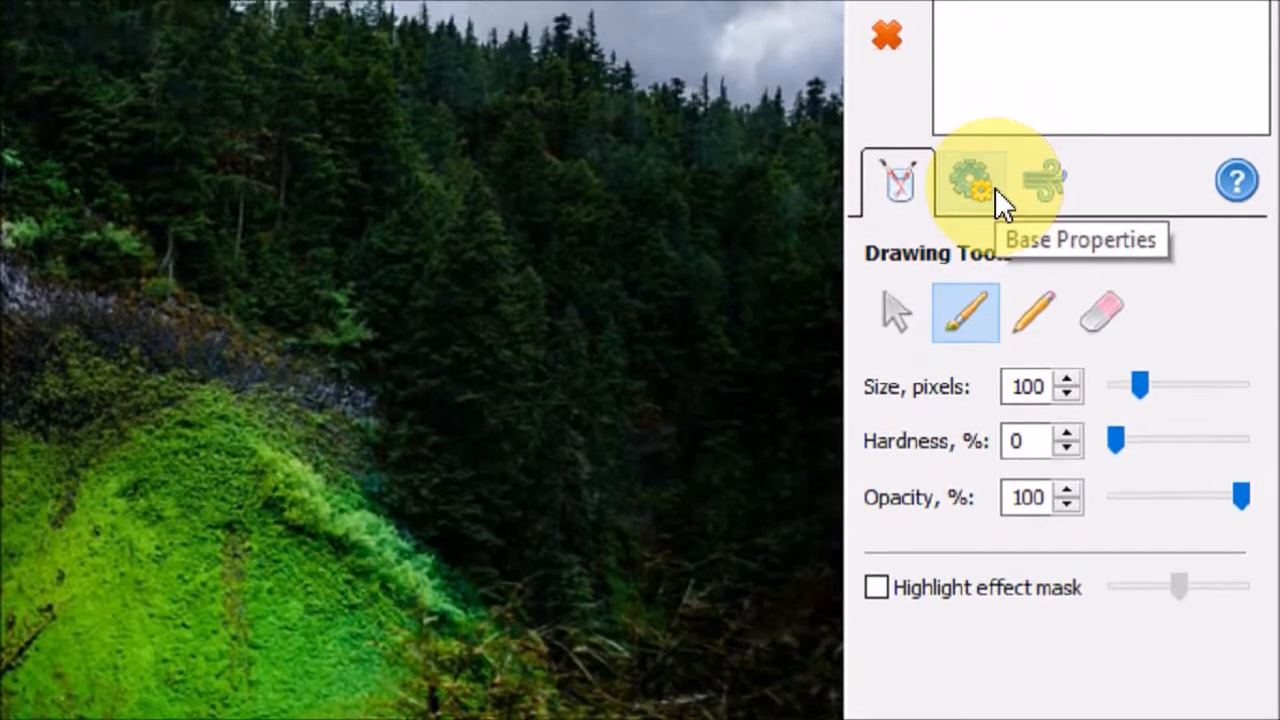
Step: Review the Stream brush base properties: direction 270, speed and ripple 50
click(968, 181)
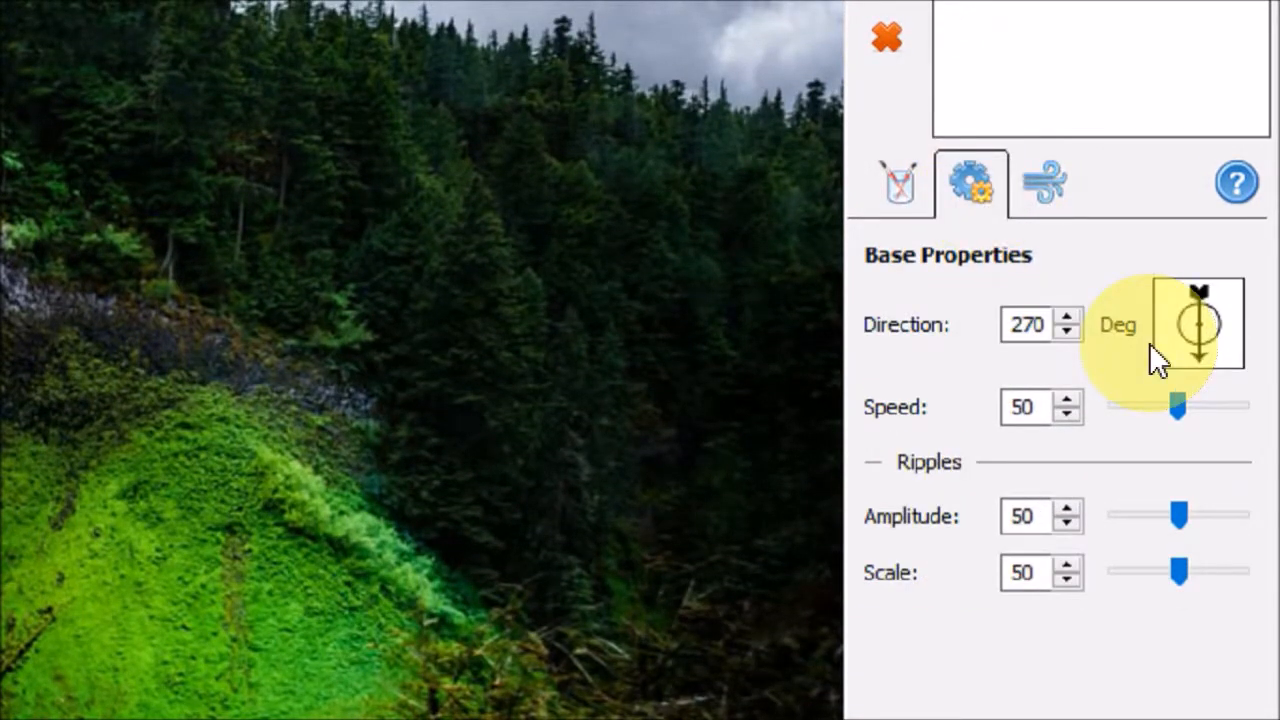
mouse_move(1115, 425)
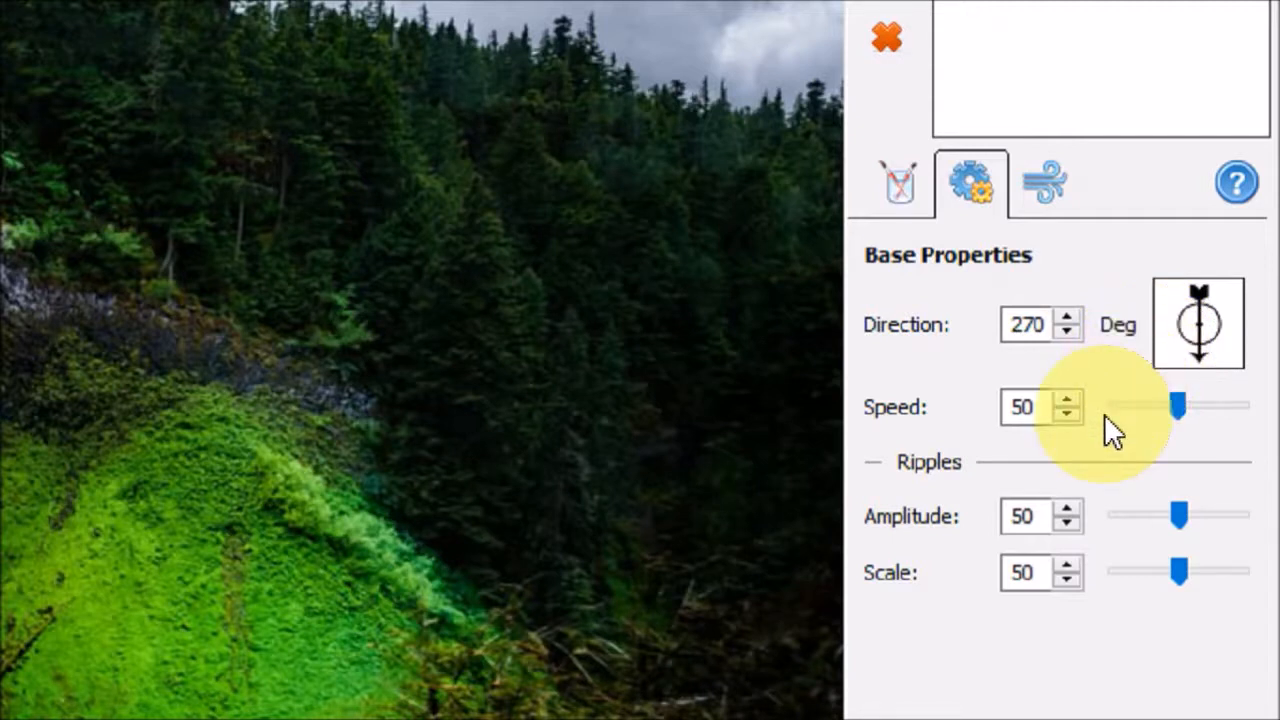
click(1045, 185)
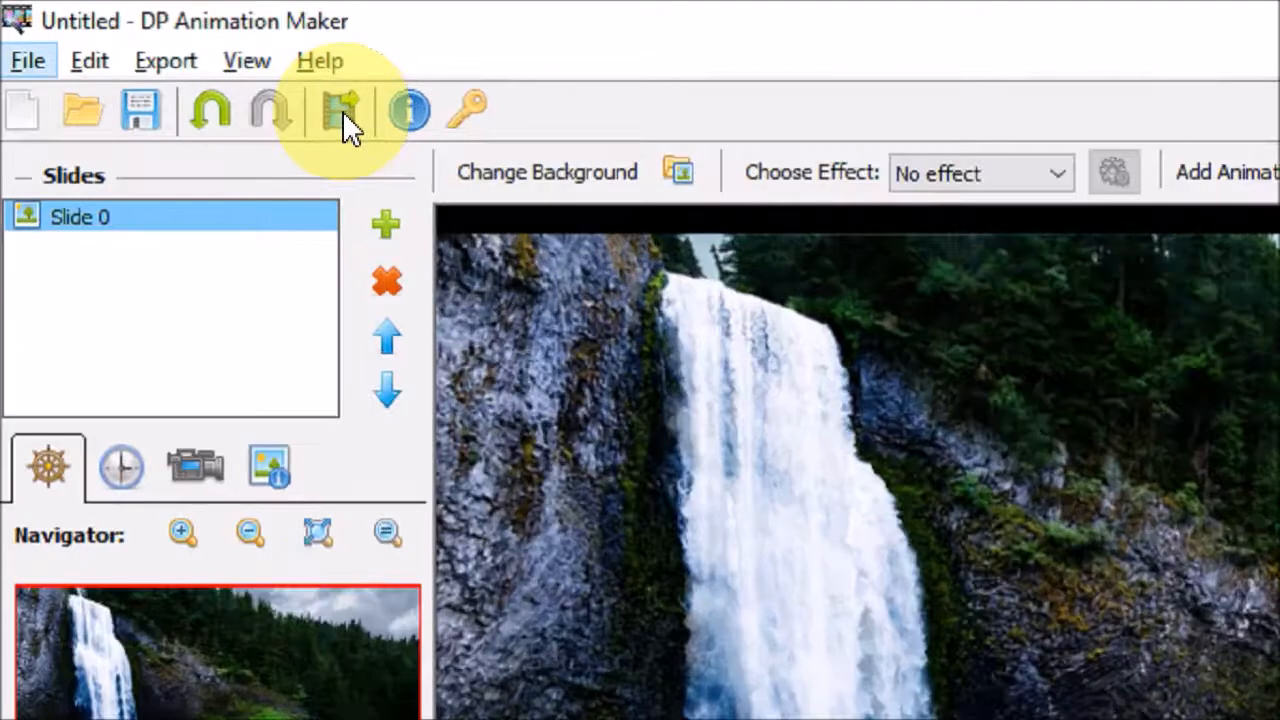
Step: Open the Select Format dialog offering AVI, GIF, MOV, PNG, WMV and EXE
click(341, 110)
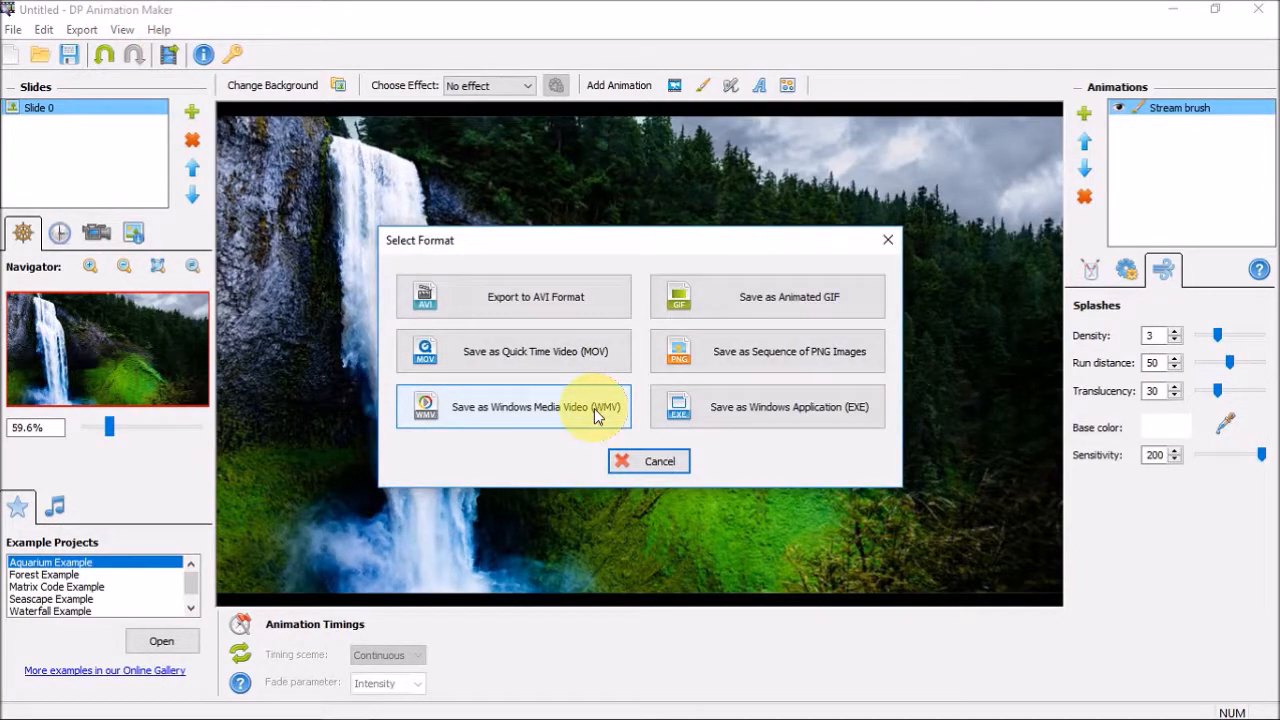
mouse_move(767, 296)
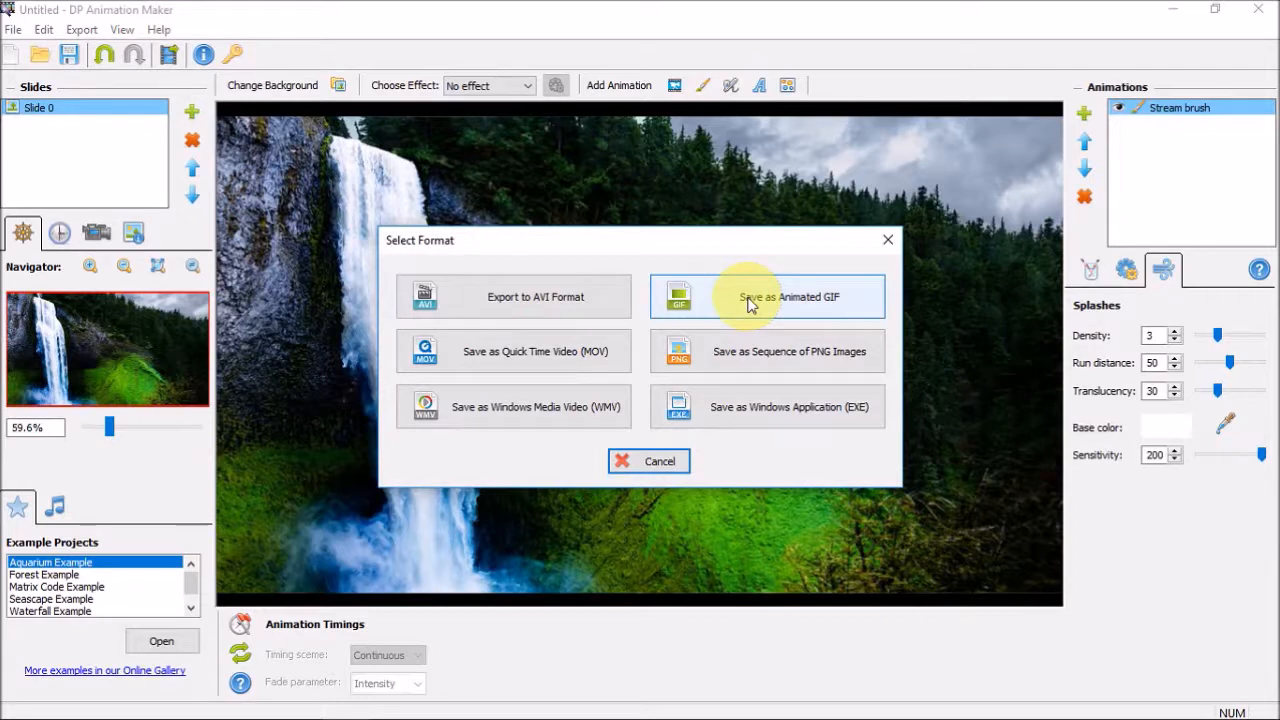